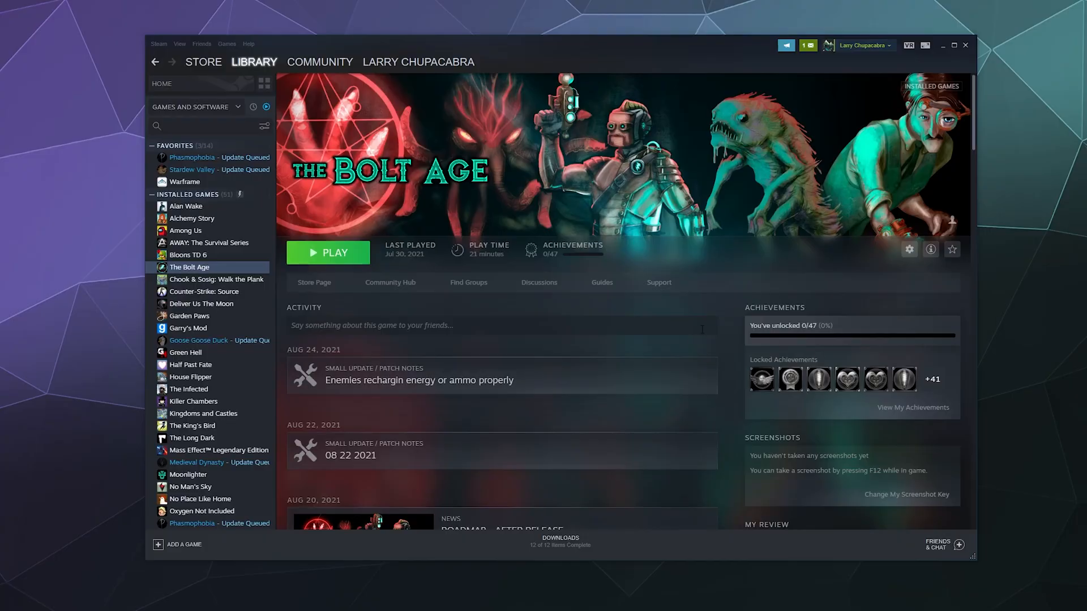
{"action": "mouse_move", "coordinate": [712, 304]}
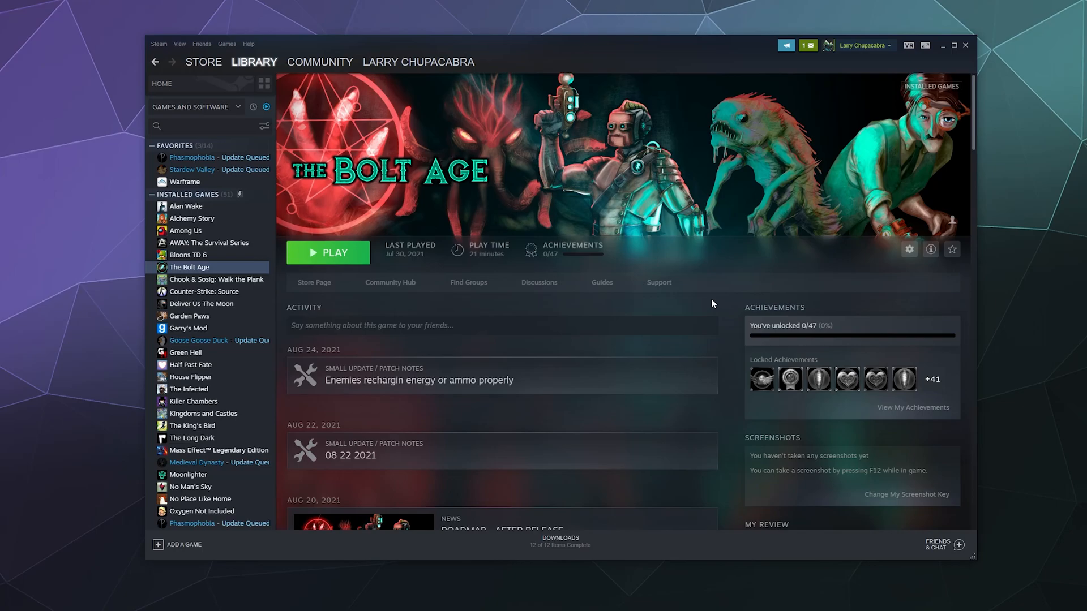
{"action": "mouse_move", "coordinate": [246, 293]}
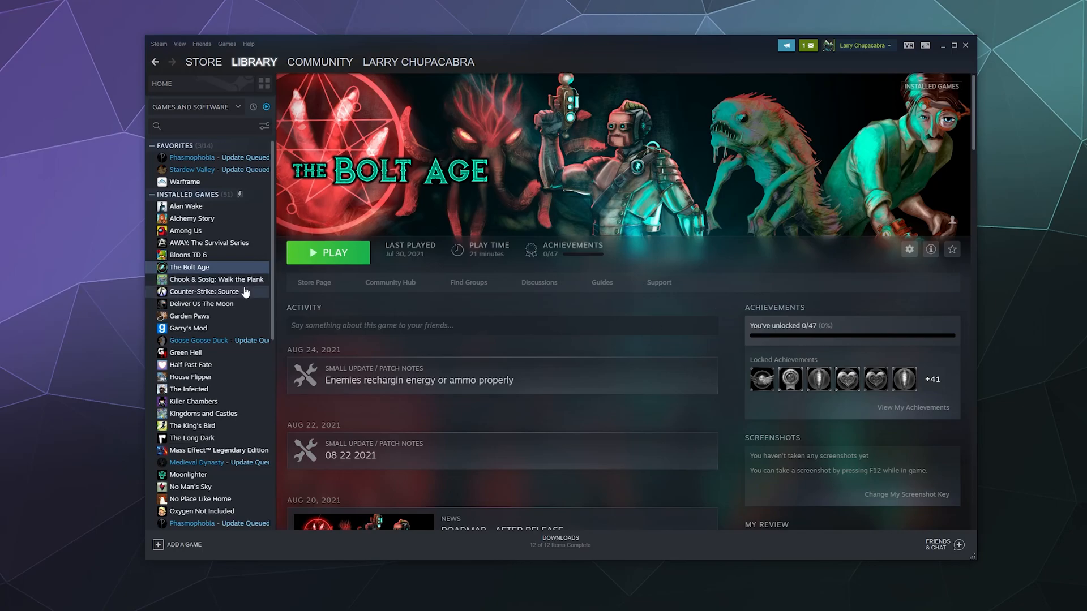
Bring up The Bolt Age's Properties from the Library and focus the empty Launch Options field
{"action": "right_click", "coordinate": [189, 267]}
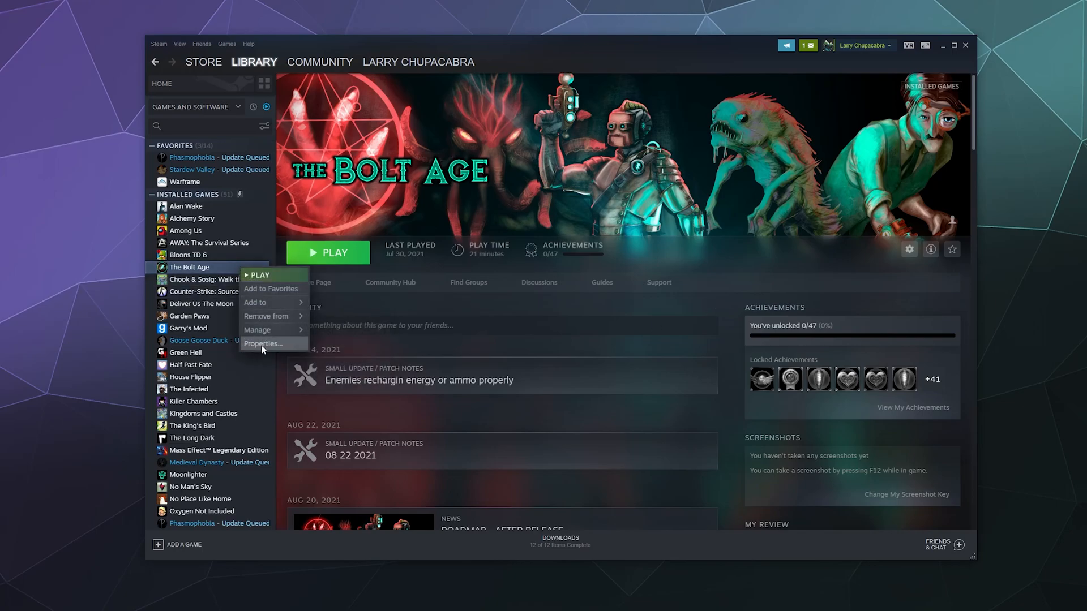
{"action": "left_click", "coordinate": [262, 344]}
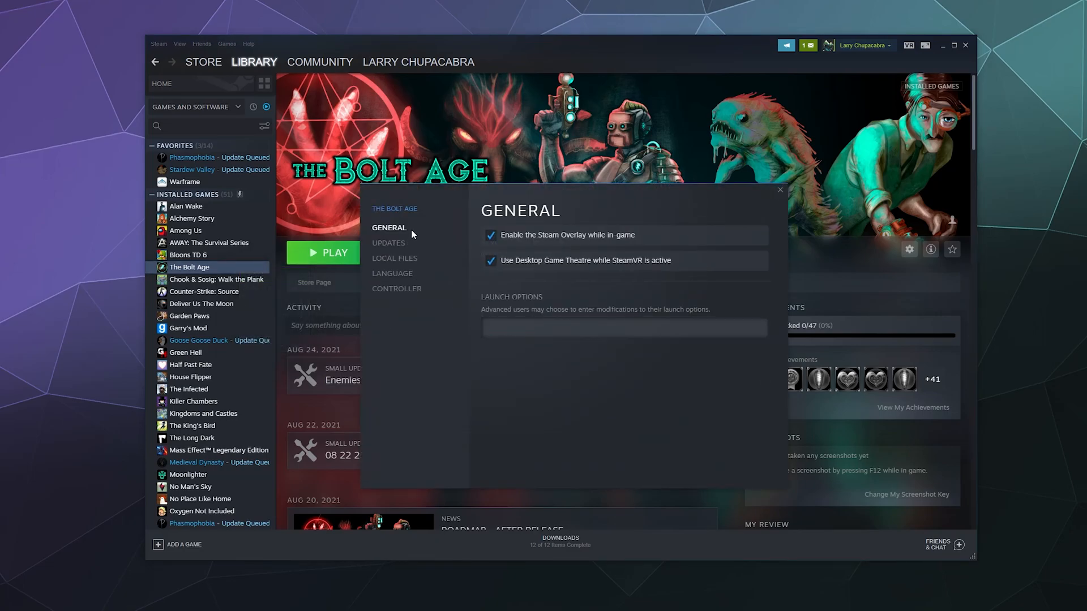
{"action": "mouse_move", "coordinate": [590, 393]}
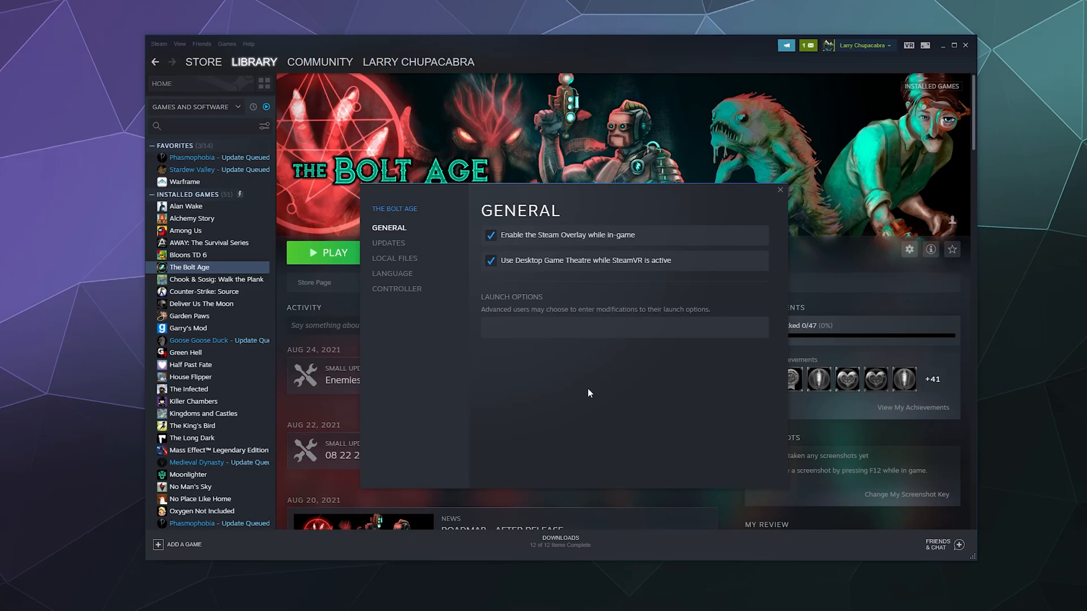
{"action": "left_click", "coordinate": [625, 328]}
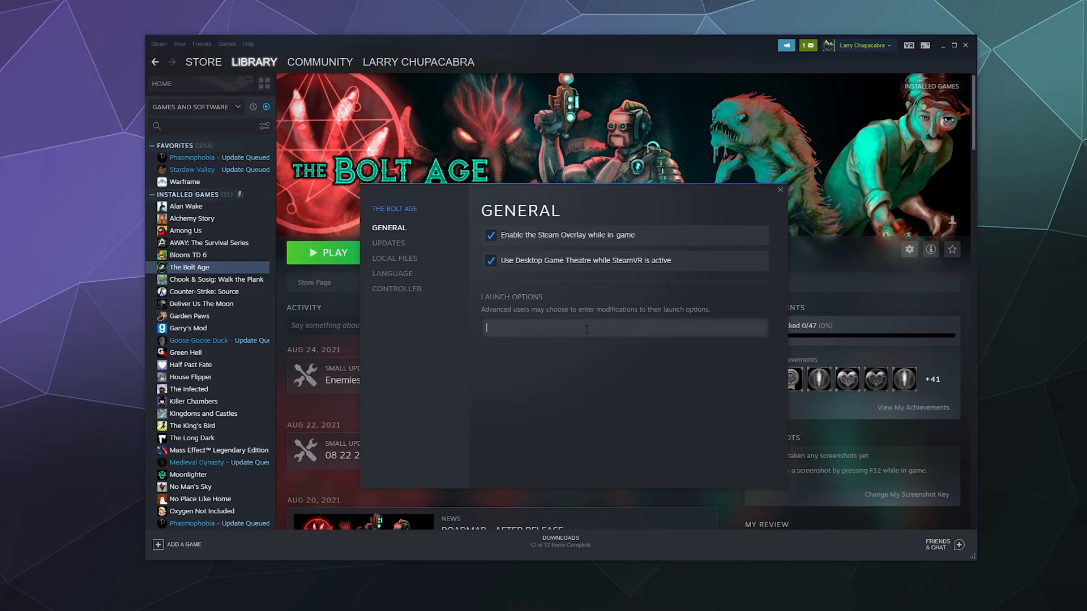
Enter -windowed as The Bolt Age's launch option and commit the edit
{"action": "type", "text": "-windowed"}
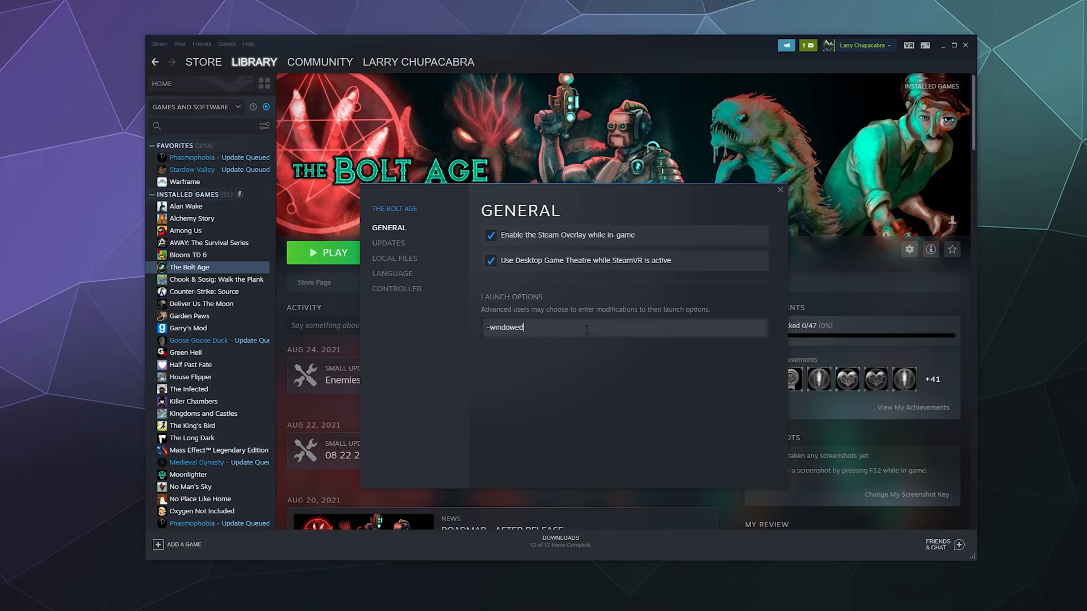
{"action": "left_click", "coordinate": [575, 380]}
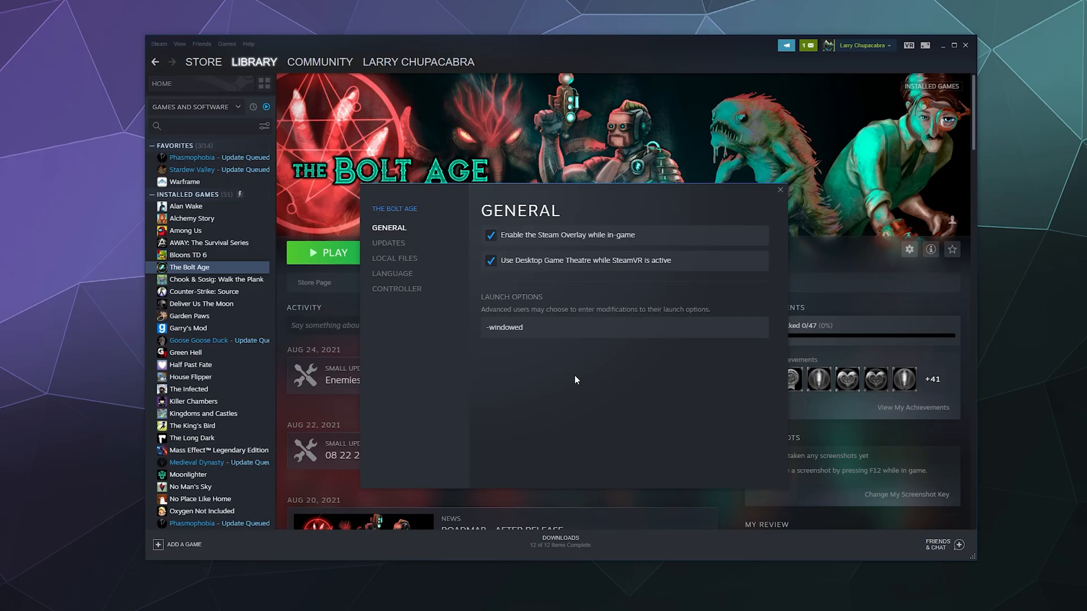
{"action": "mouse_move", "coordinate": [574, 445]}
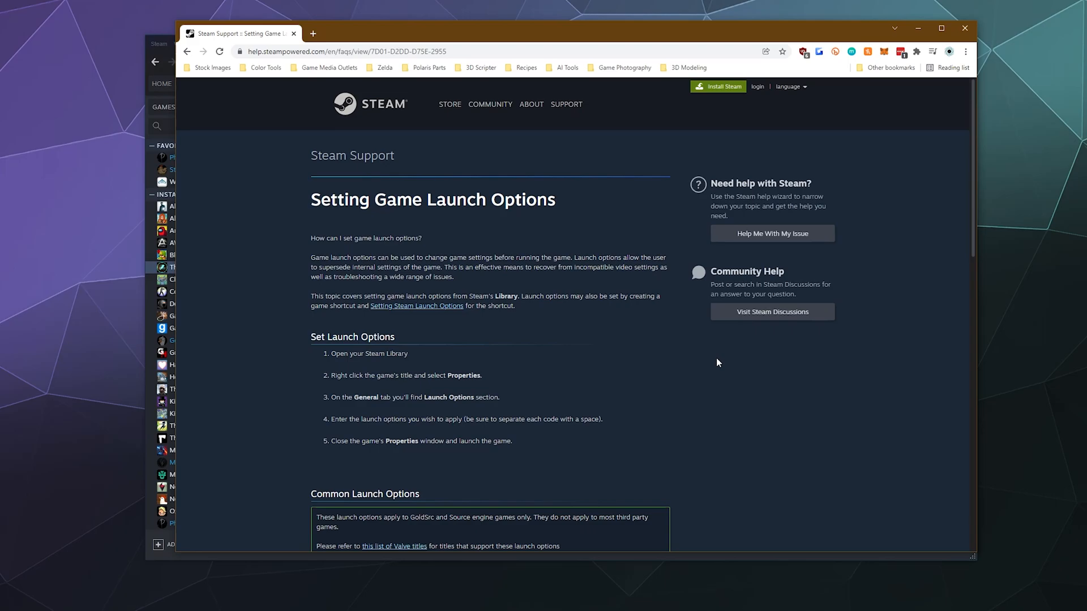
{"action": "mouse_move", "coordinate": [707, 382]}
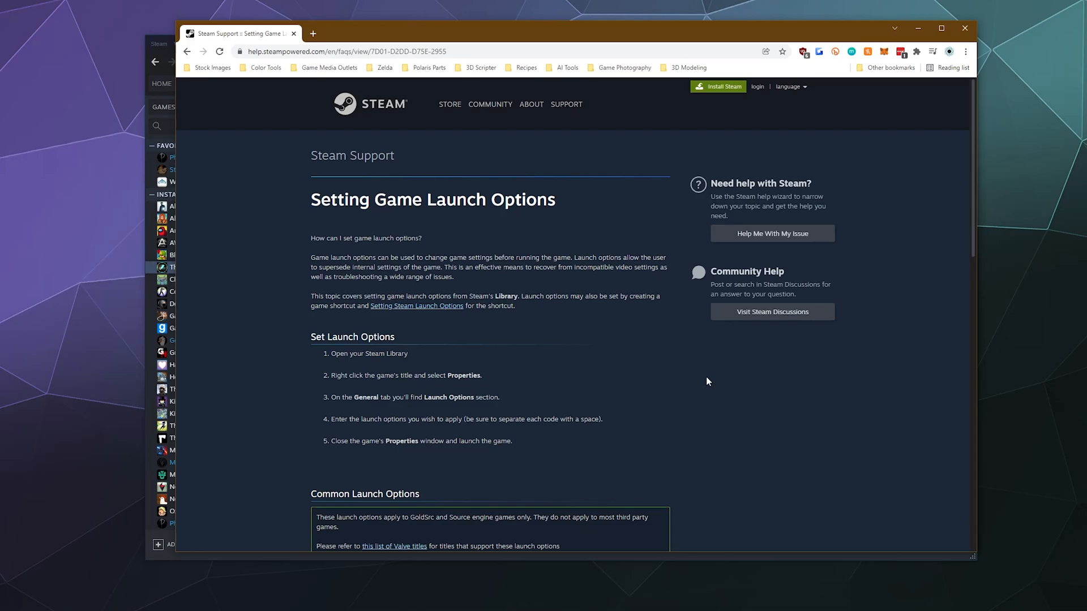
Scroll the Setting Game Launch Options support article down to the Common Launch Options list
{"action": "scroll", "scroll_direction": "down", "scroll_amount": 3}
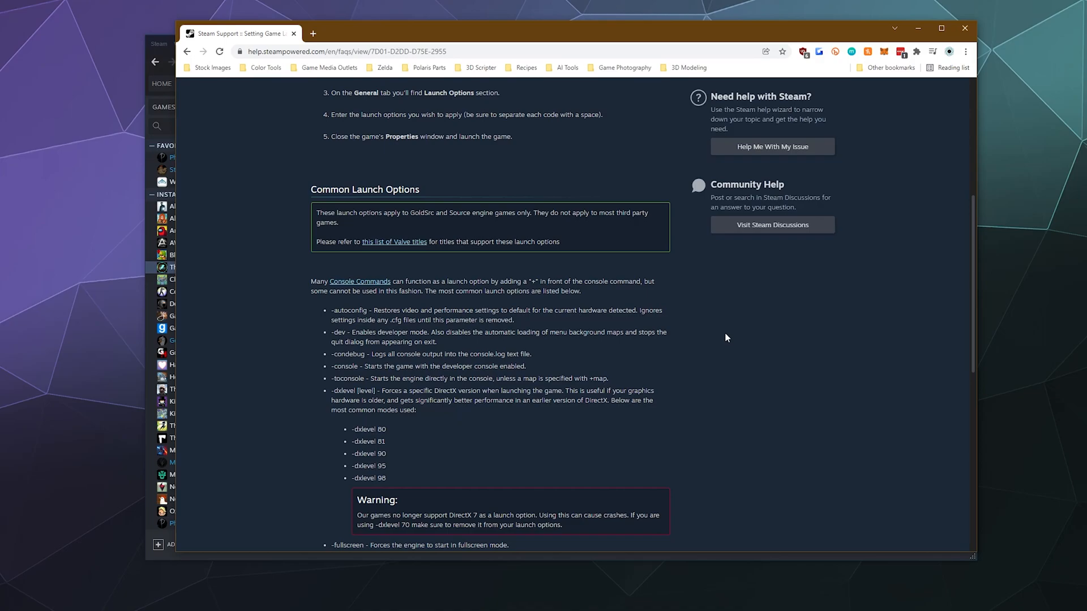
{"action": "scroll", "scroll_direction": "down", "scroll_amount": 3}
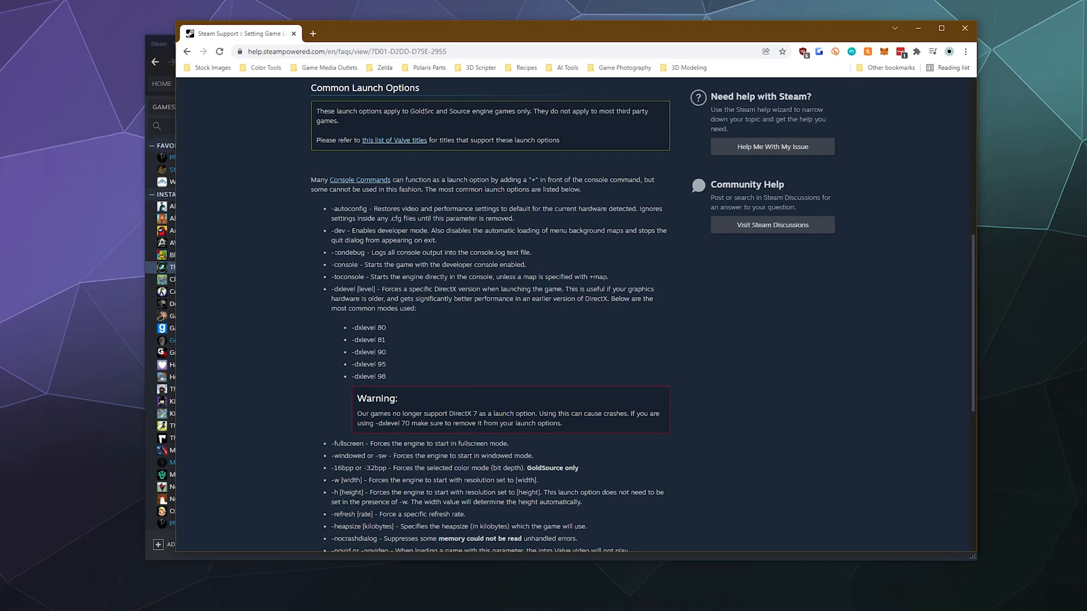
{"action": "scroll", "scroll_direction": "down", "scroll_amount": 3}
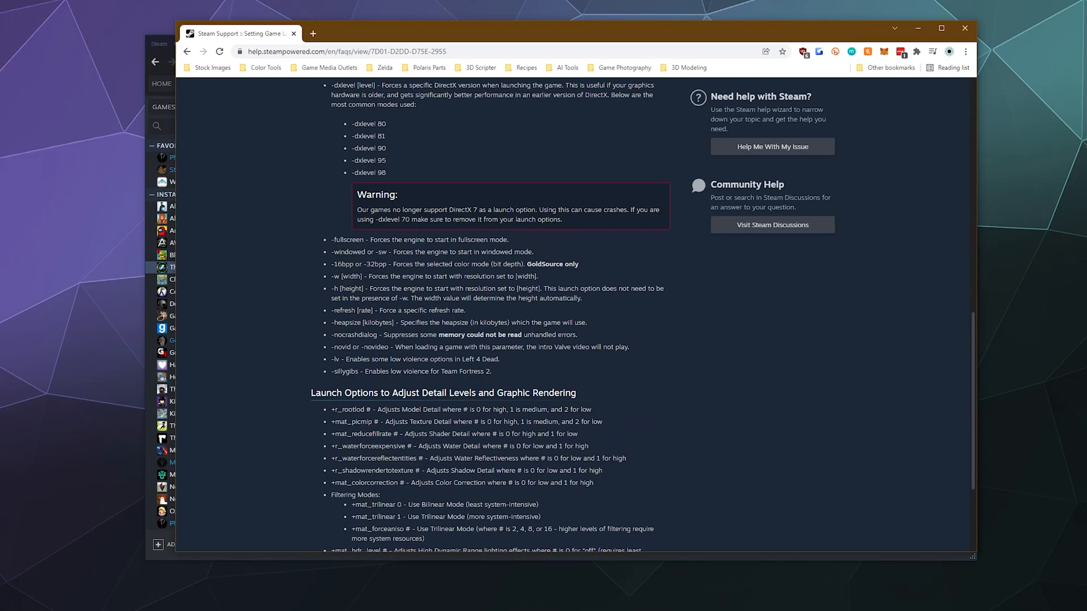
{"action": "mouse_move", "coordinate": [329, 279]}
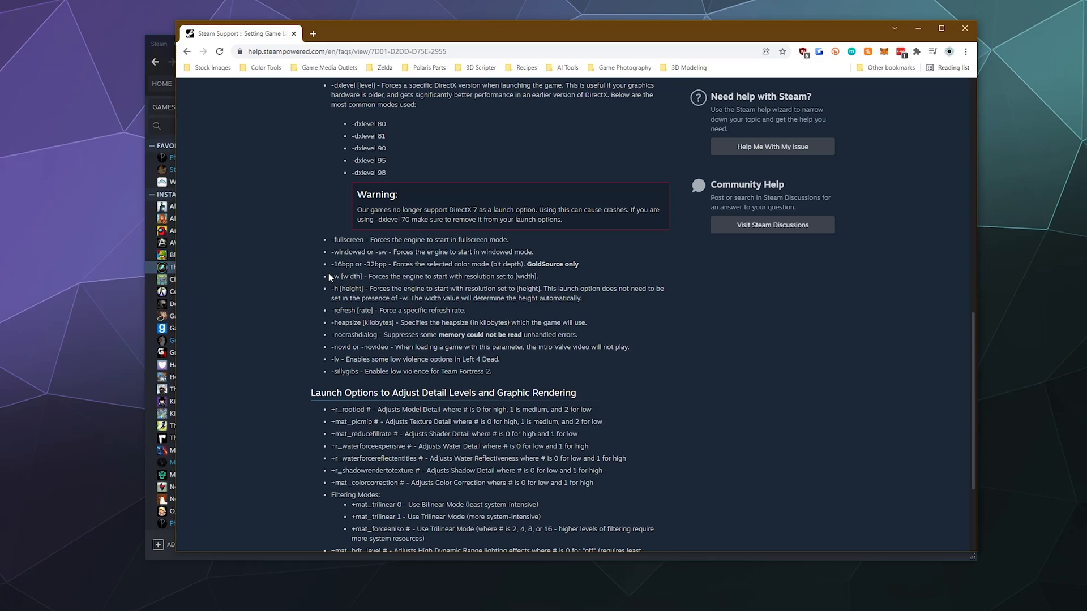
Leave the FAQ and close The Bolt Age's Properties window, keeping -windowed as its launch option
{"action": "scroll", "scroll_direction": "up", "scroll_amount": 3}
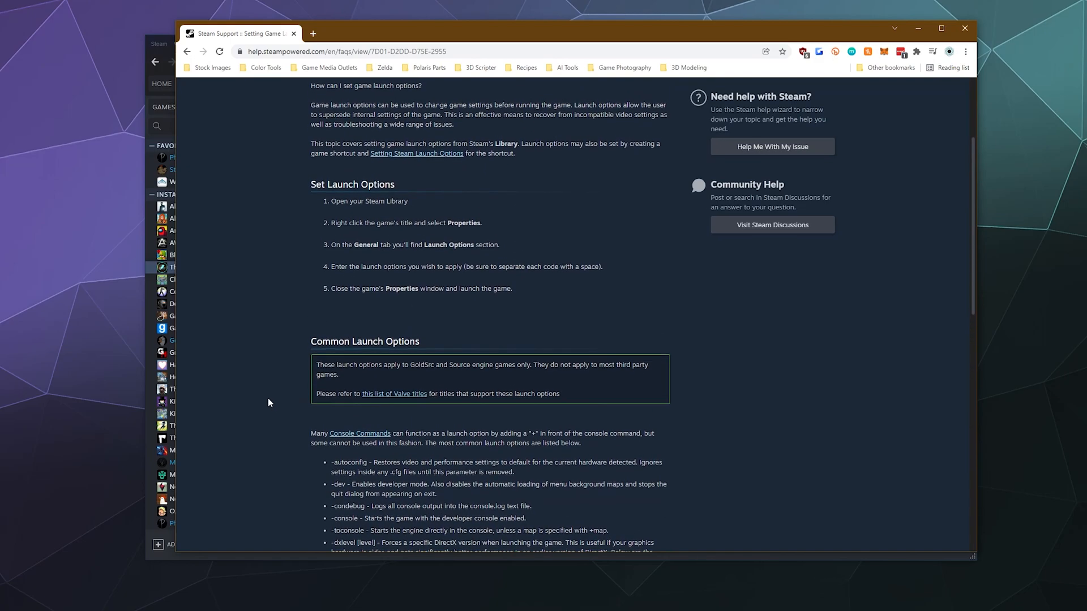
{"action": "scroll", "scroll_direction": "up", "scroll_amount": 3}
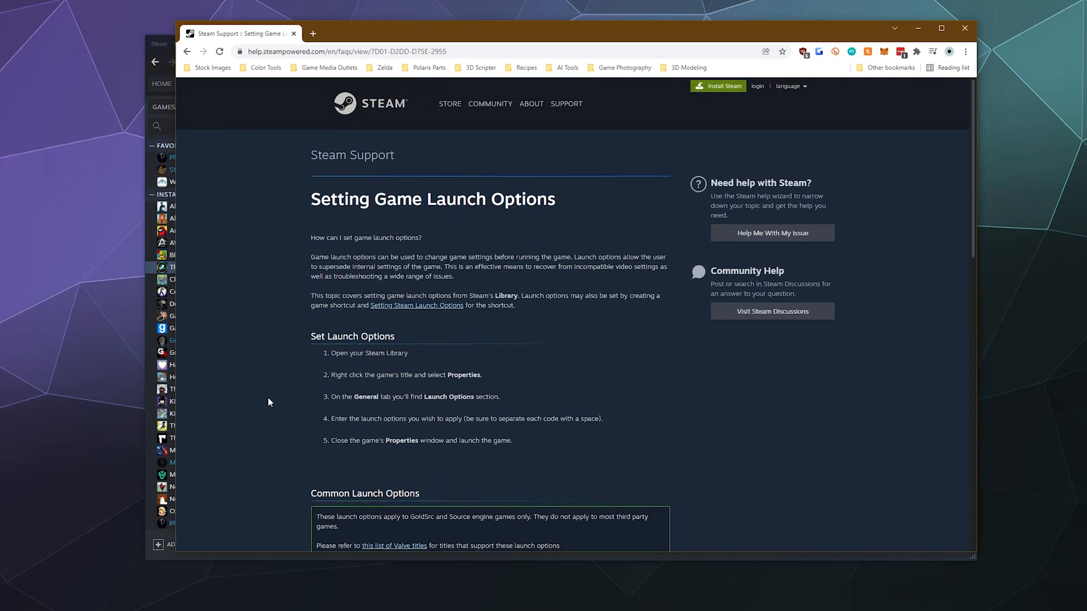
{"action": "scroll", "scroll_direction": "down", "scroll_amount": 3}
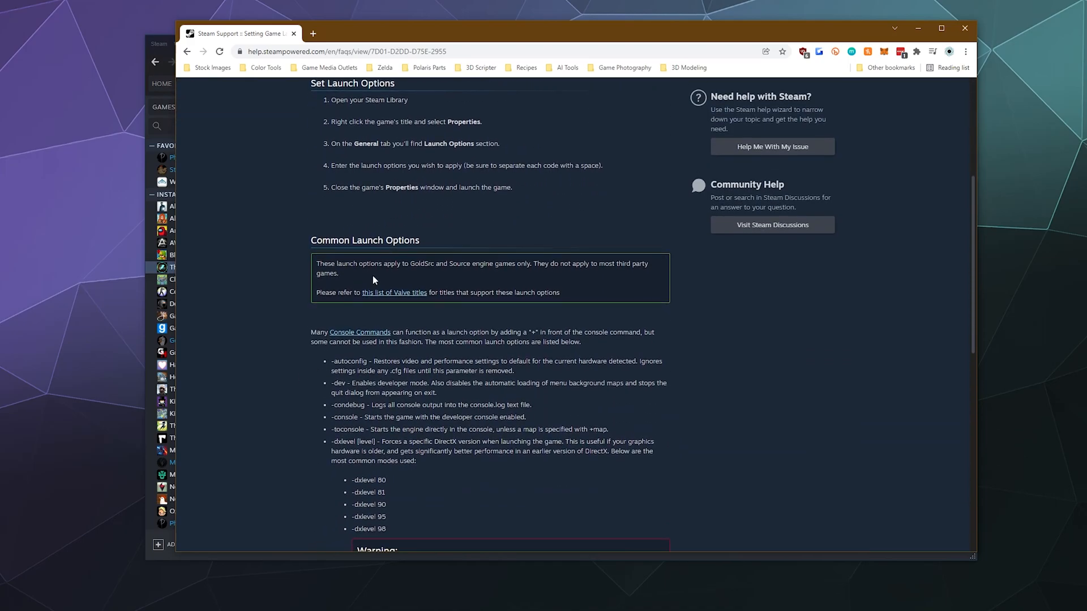
{"action": "mouse_move", "coordinate": [296, 297]}
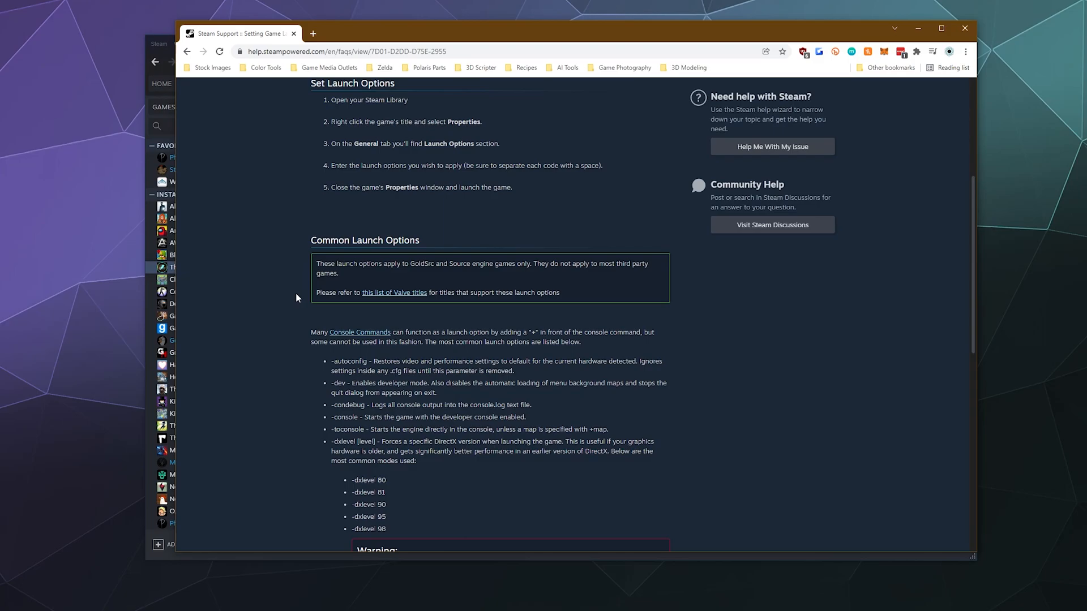
{"action": "mouse_move", "coordinate": [295, 301]}
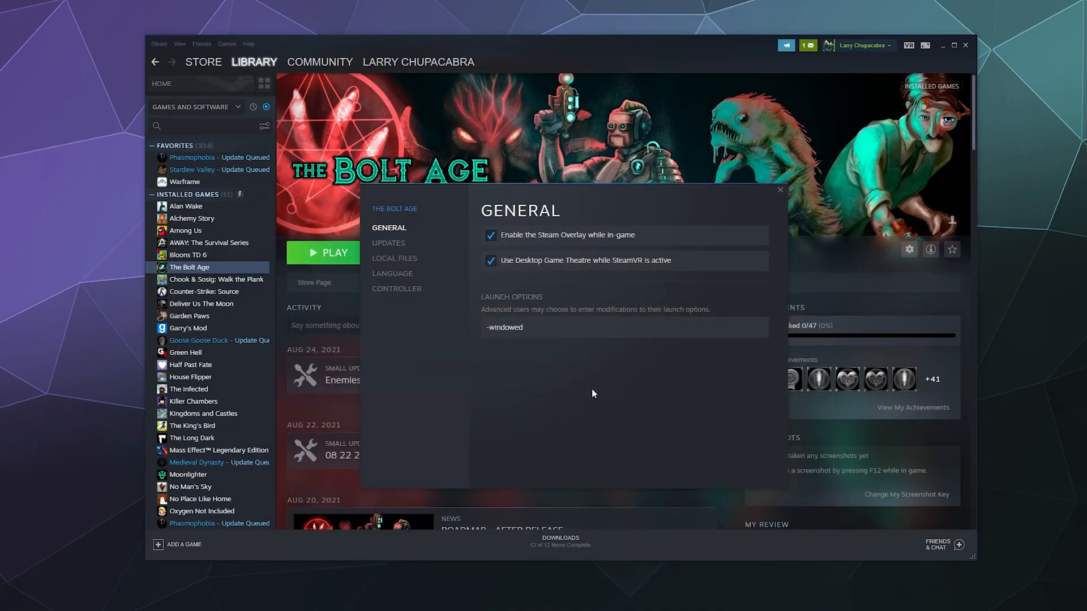
{"action": "left_click", "coordinate": [780, 191]}
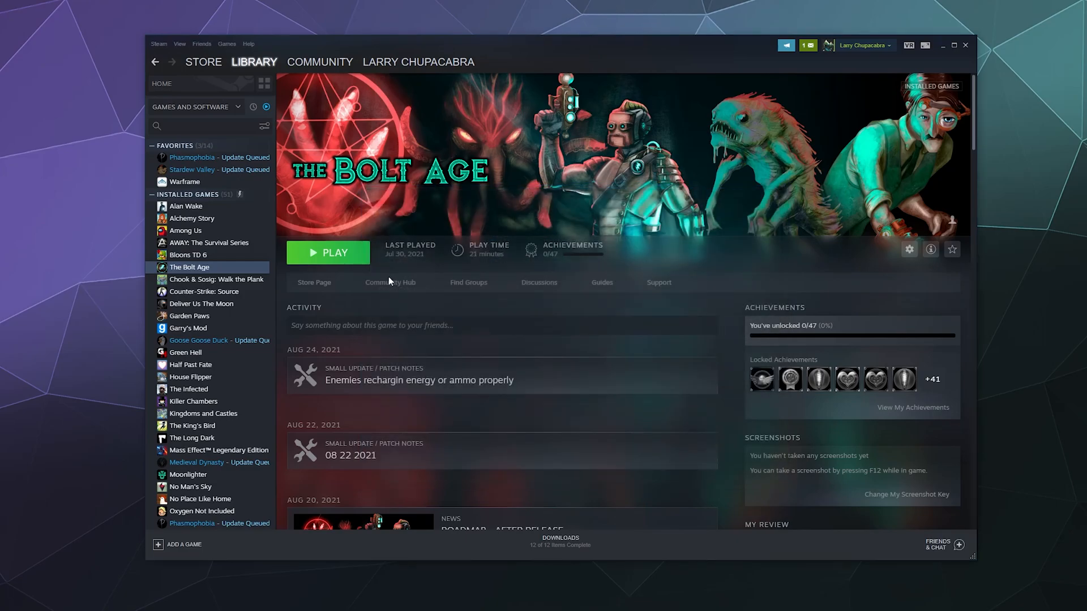
Reopen The Bolt Age's Properties to confirm -windowed still sits in Launch Options
{"action": "right_click", "coordinate": [189, 267]}
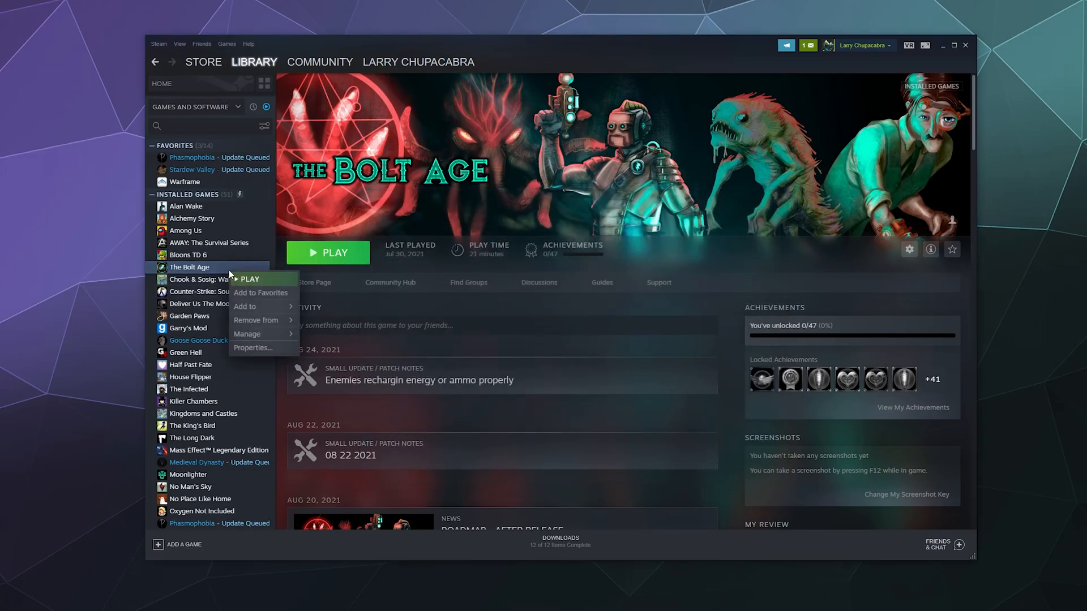
{"action": "mouse_move", "coordinate": [255, 334]}
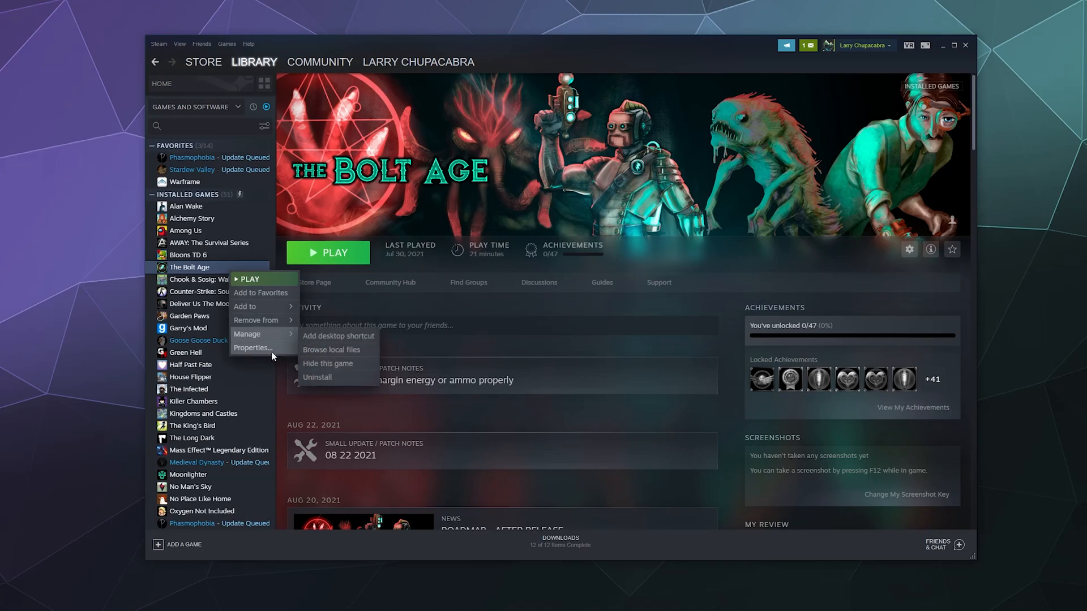
{"action": "left_click", "coordinate": [254, 348]}
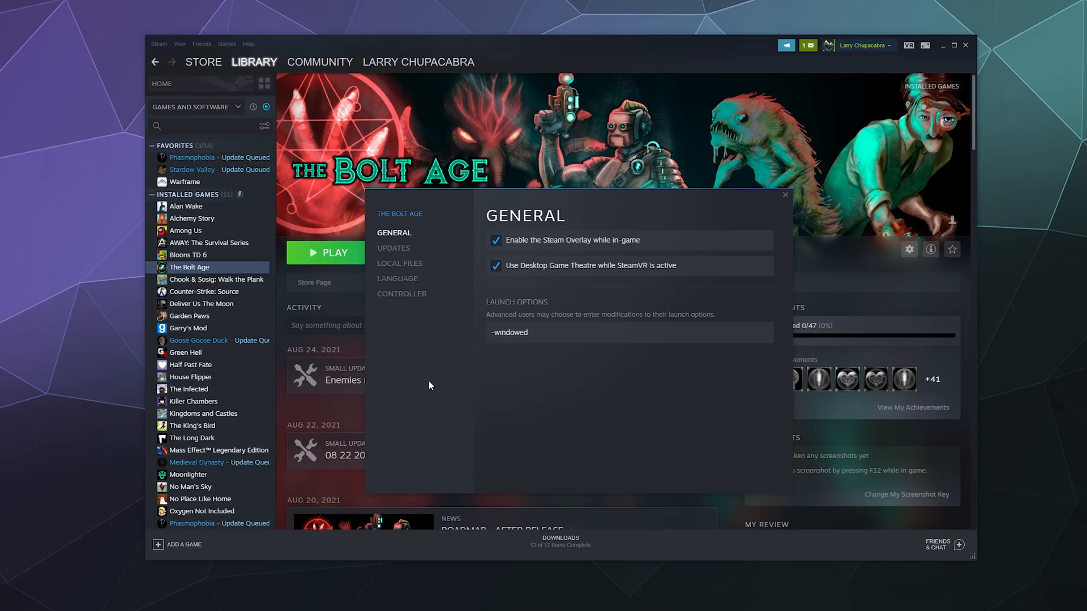
{"action": "mouse_move", "coordinate": [424, 265]}
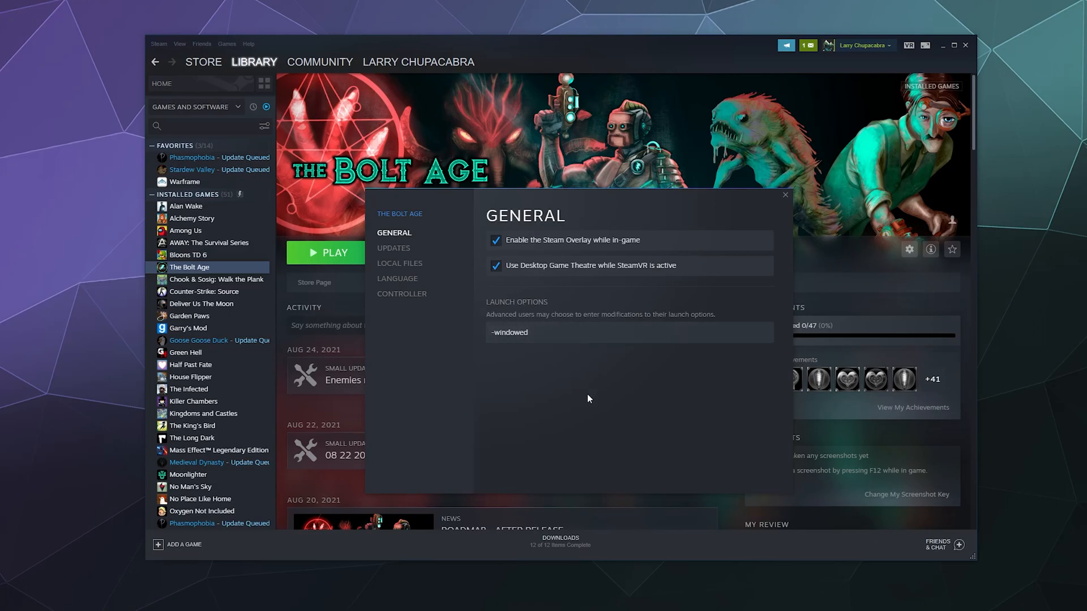
{"action": "mouse_move", "coordinate": [592, 406]}
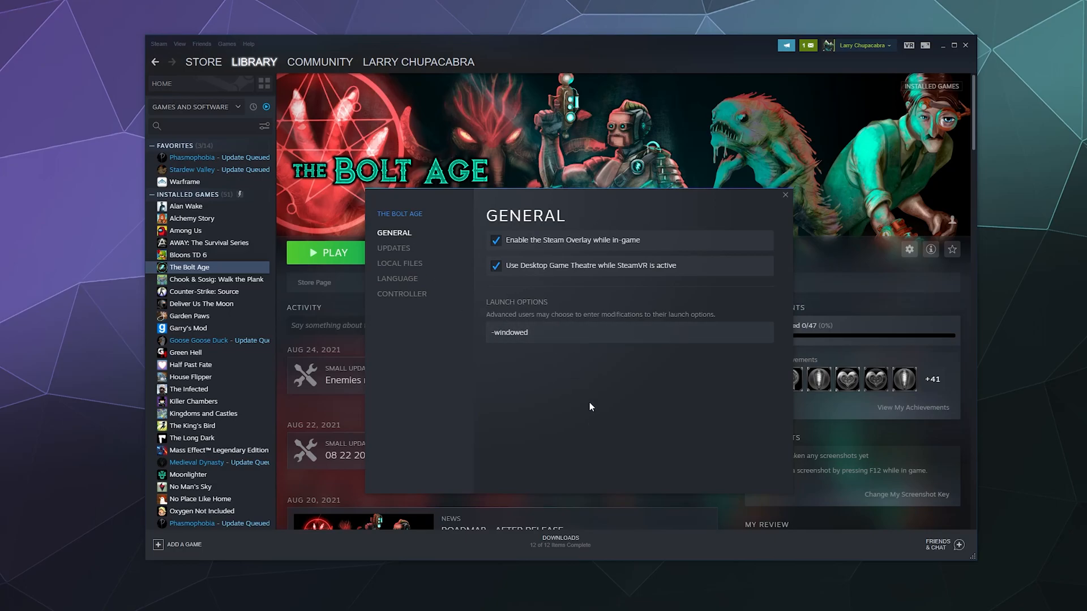